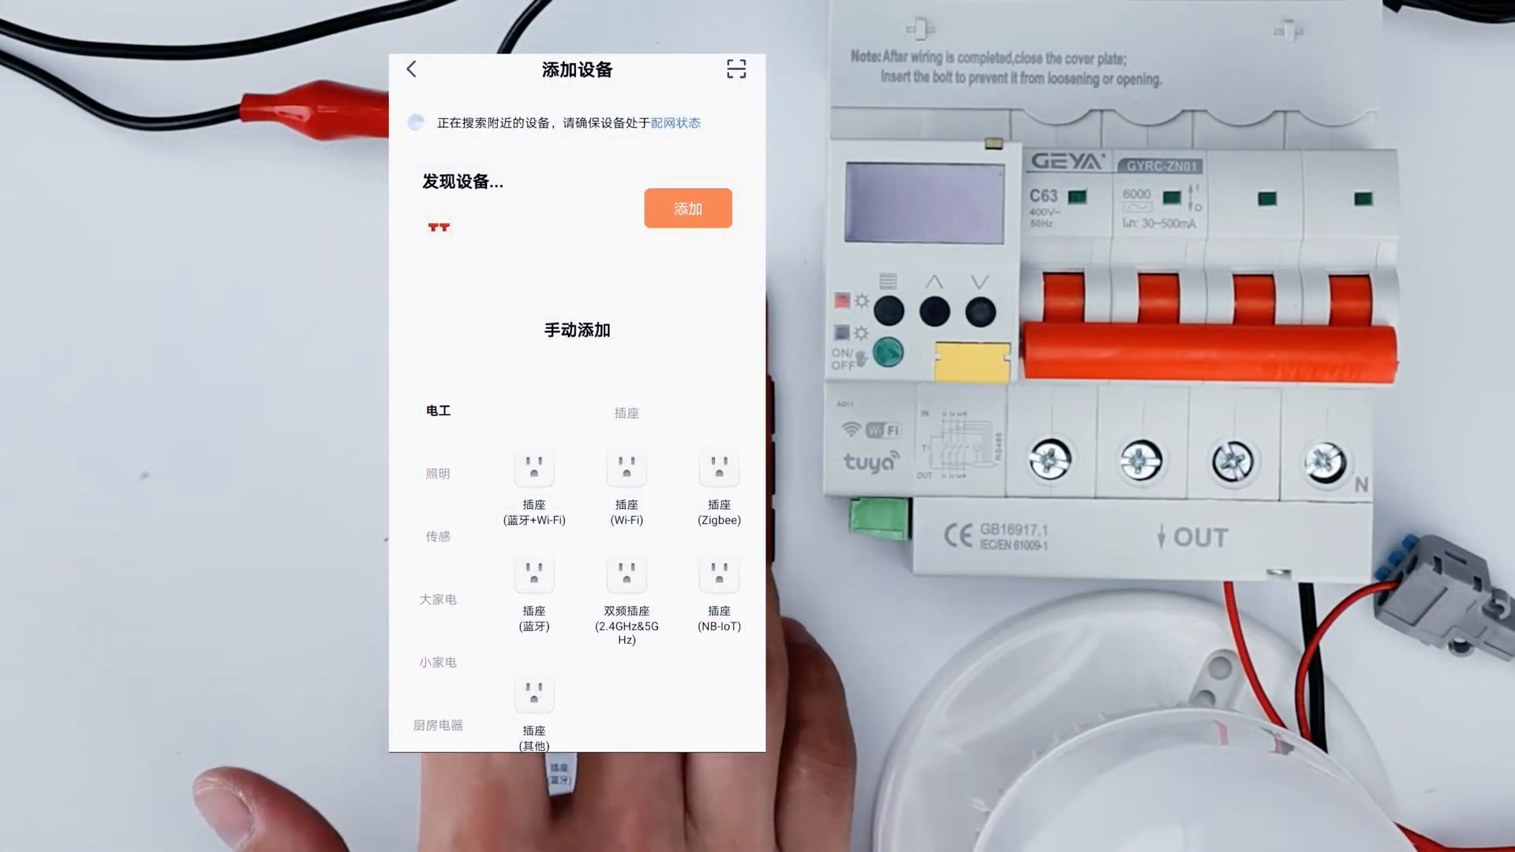
Add the discovered breaker and confirm the Wi‑Fi details to start pairing.
left_click(688, 208)
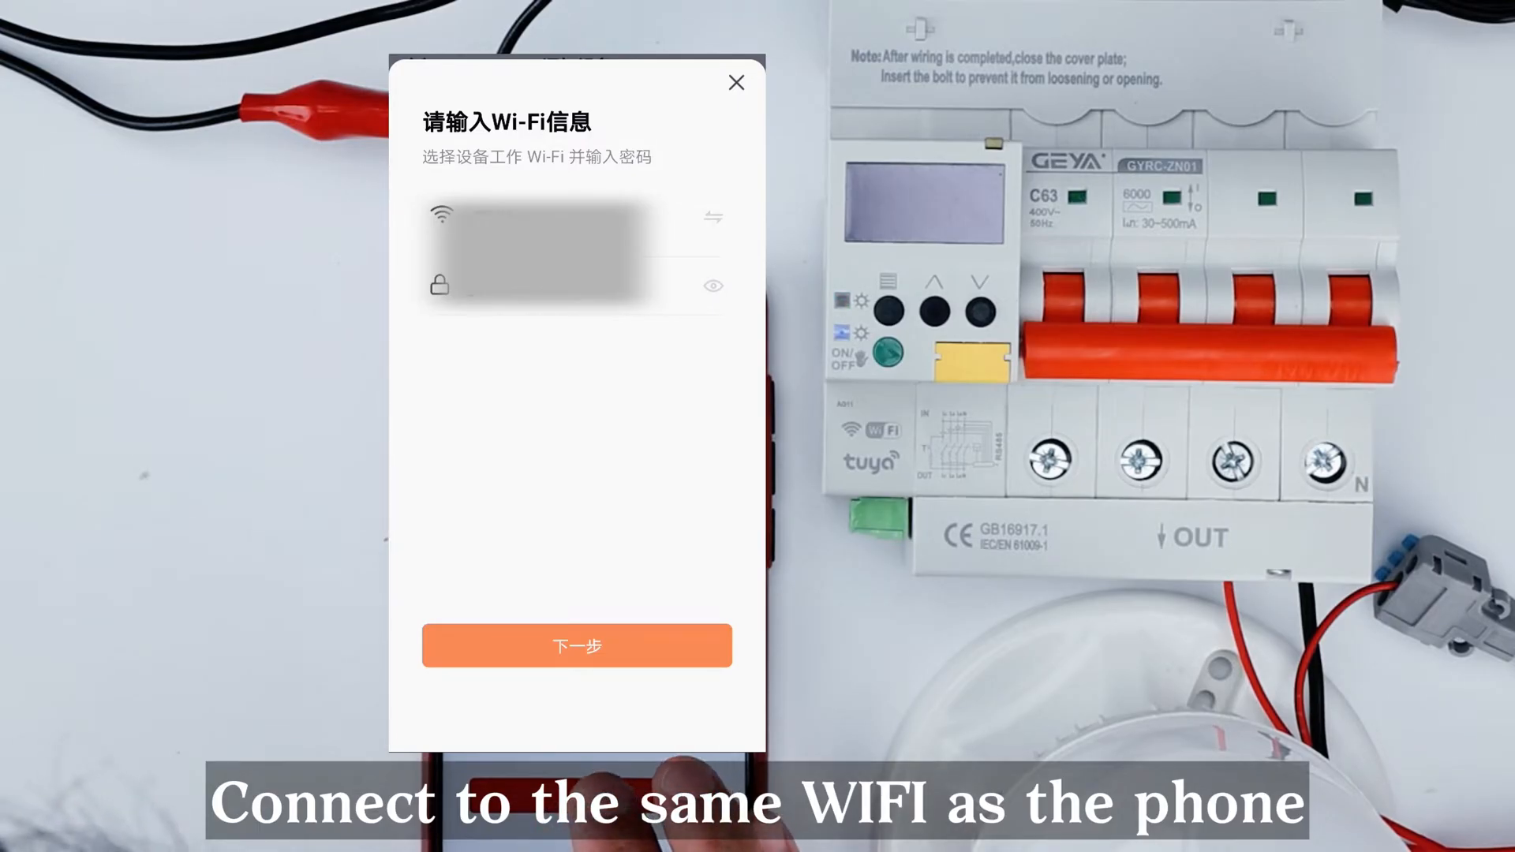
left_click(576, 644)
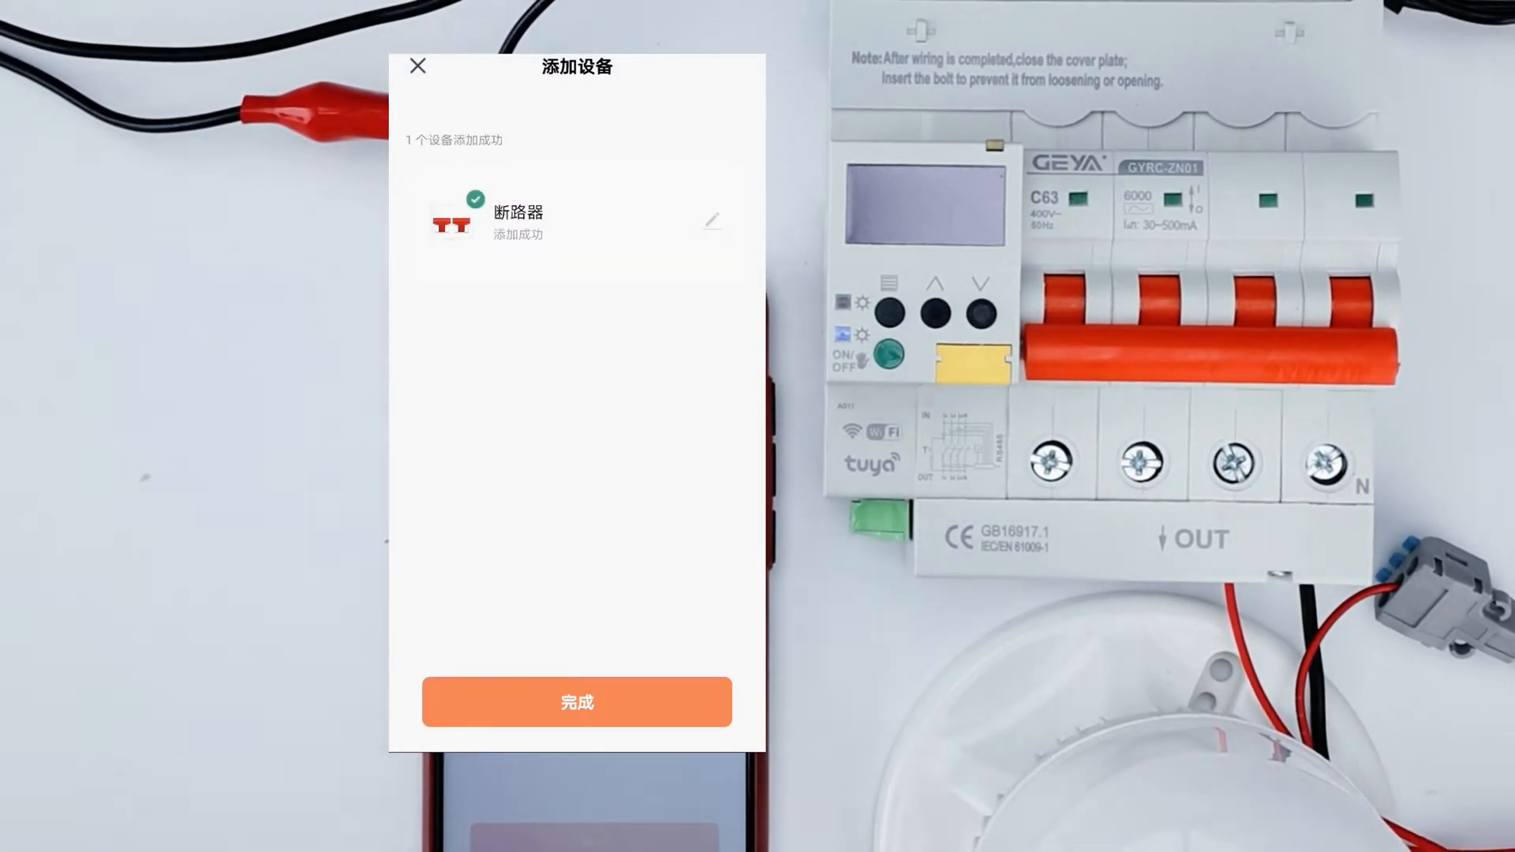
Finish pairing the ZN01 breaker and bring up its empty timer schedule.
left_click(576, 700)
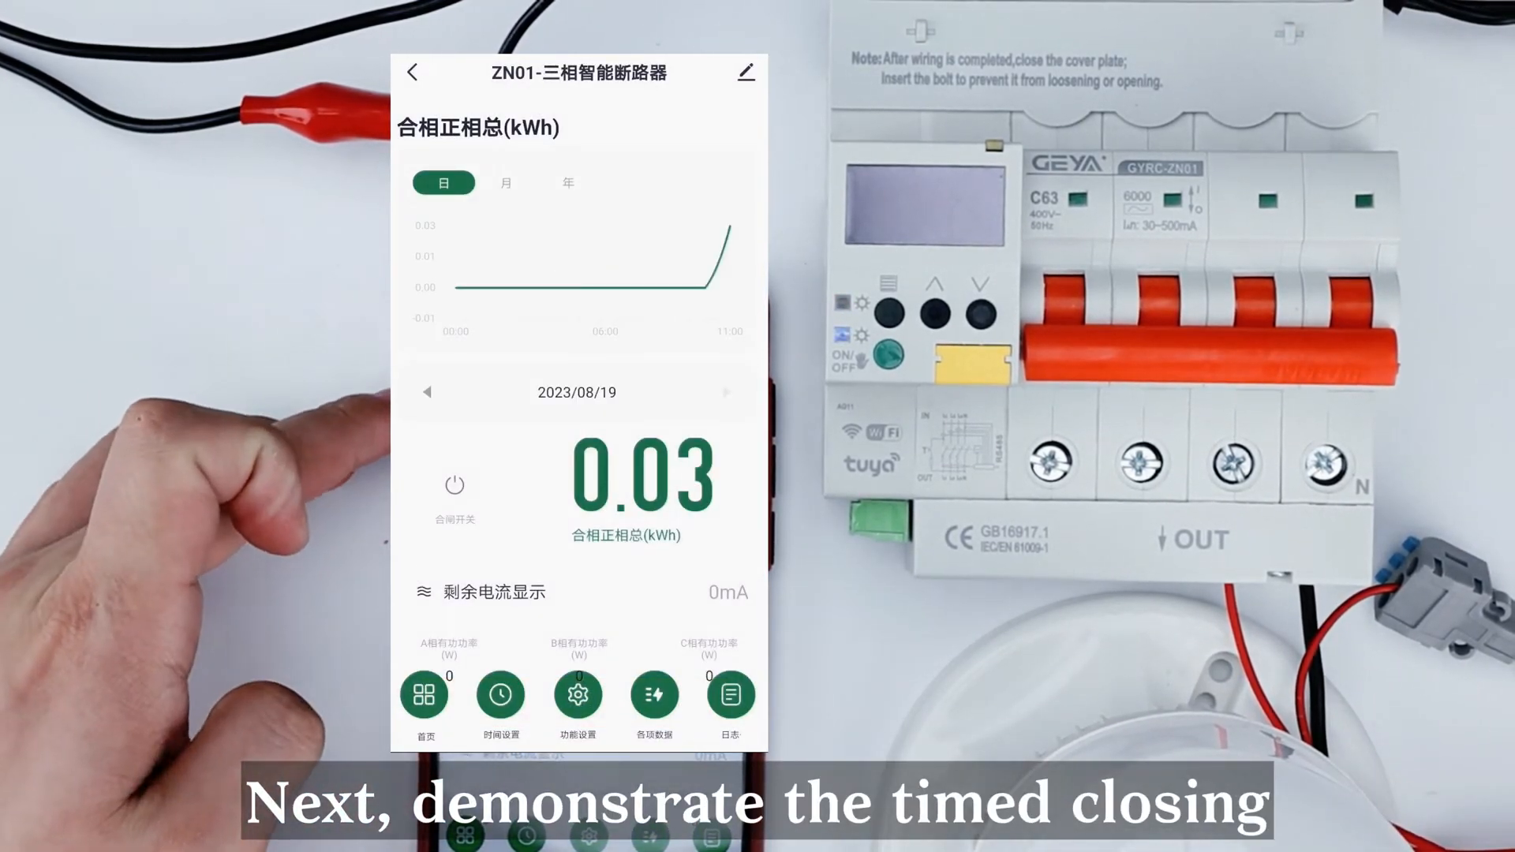
left_click(499, 694)
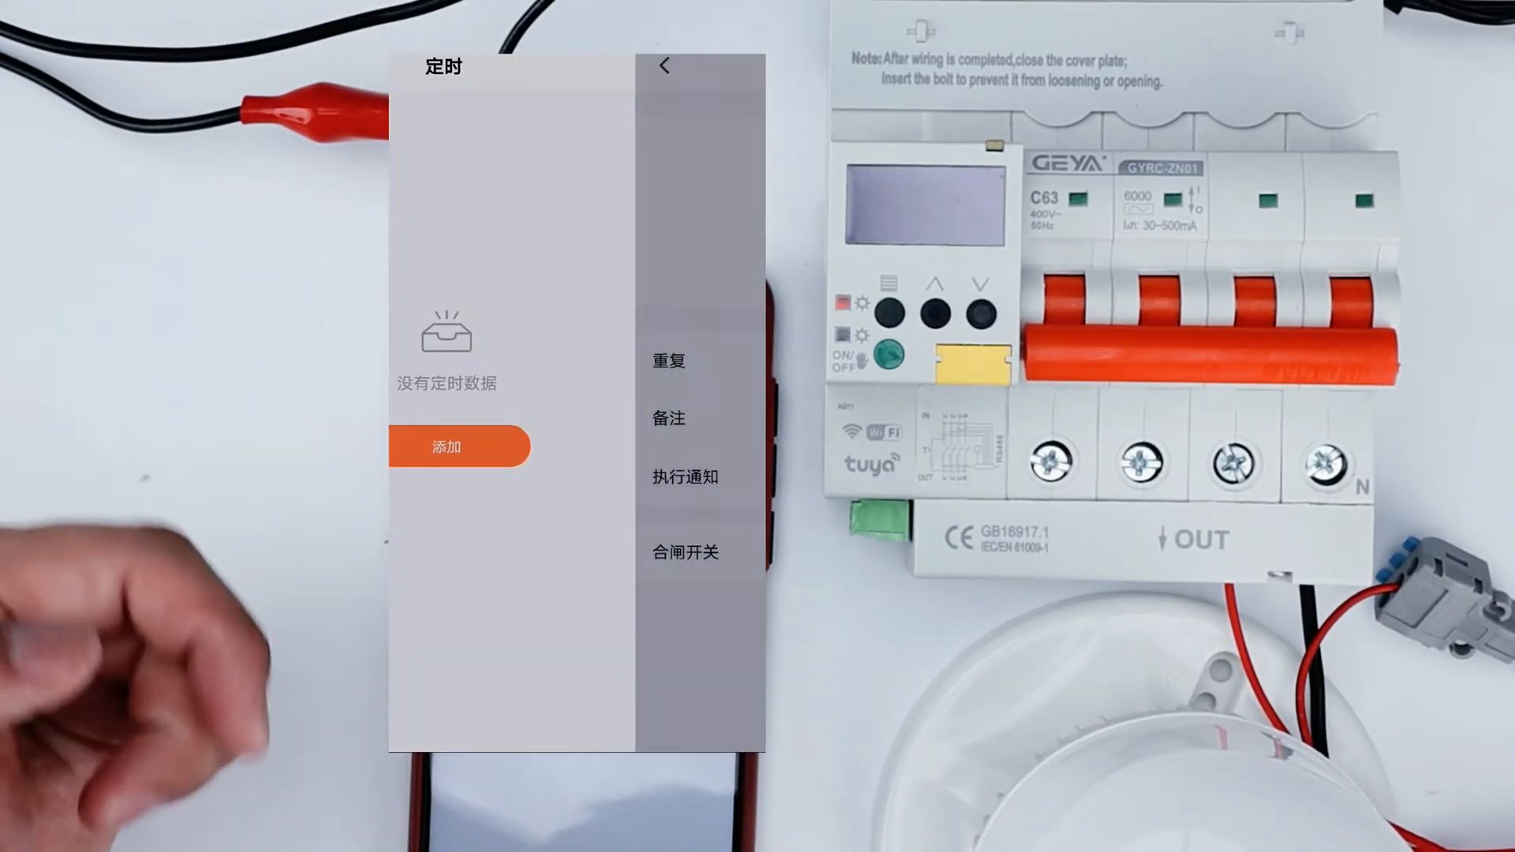
Save a one-time 11:32 timer with the Close switch action.
left_click(460, 447)
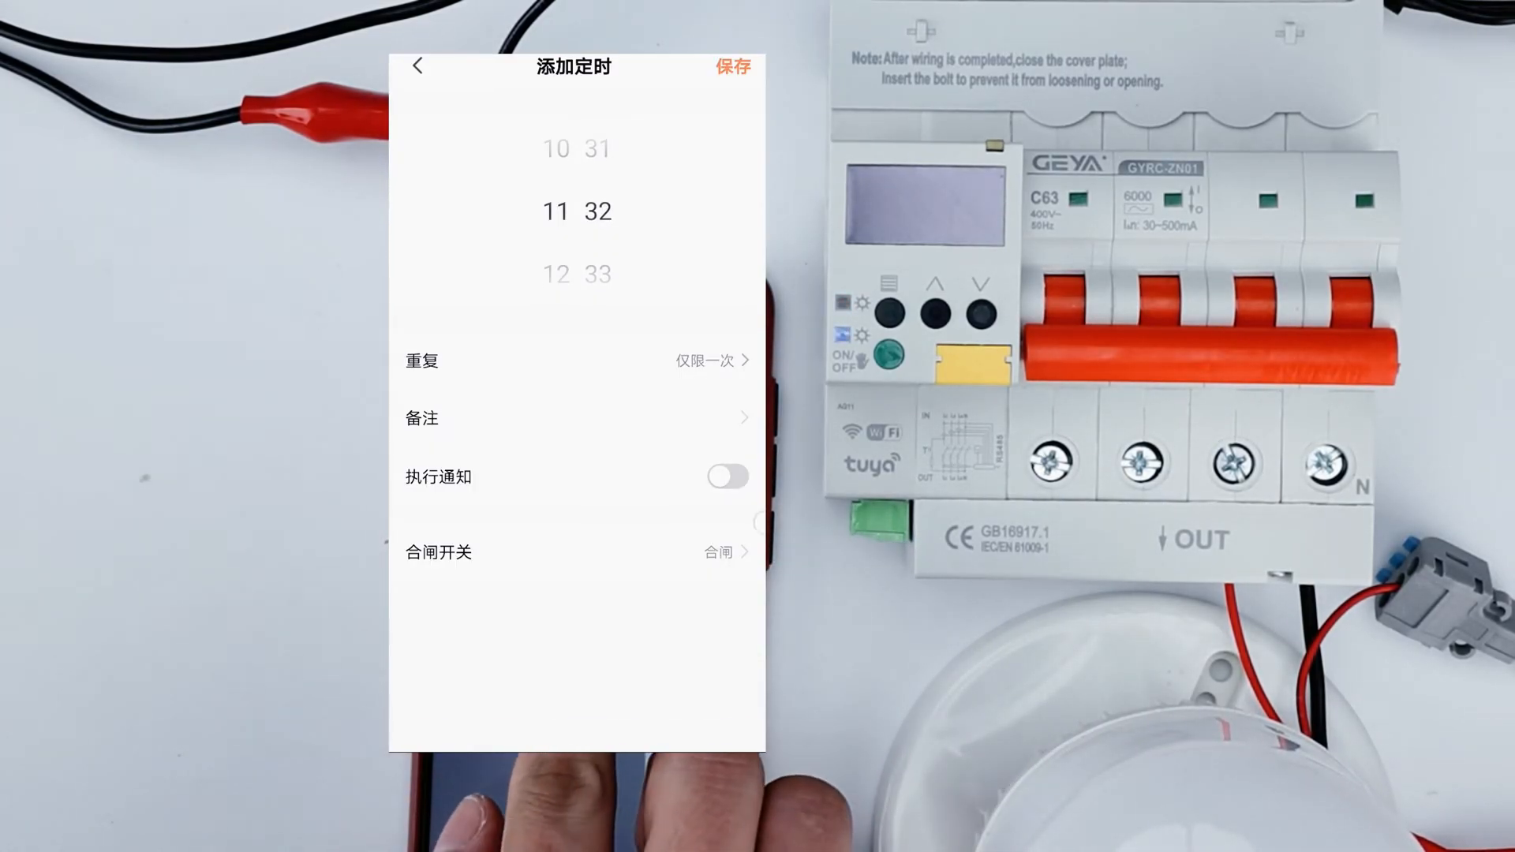
left_click(437, 553)
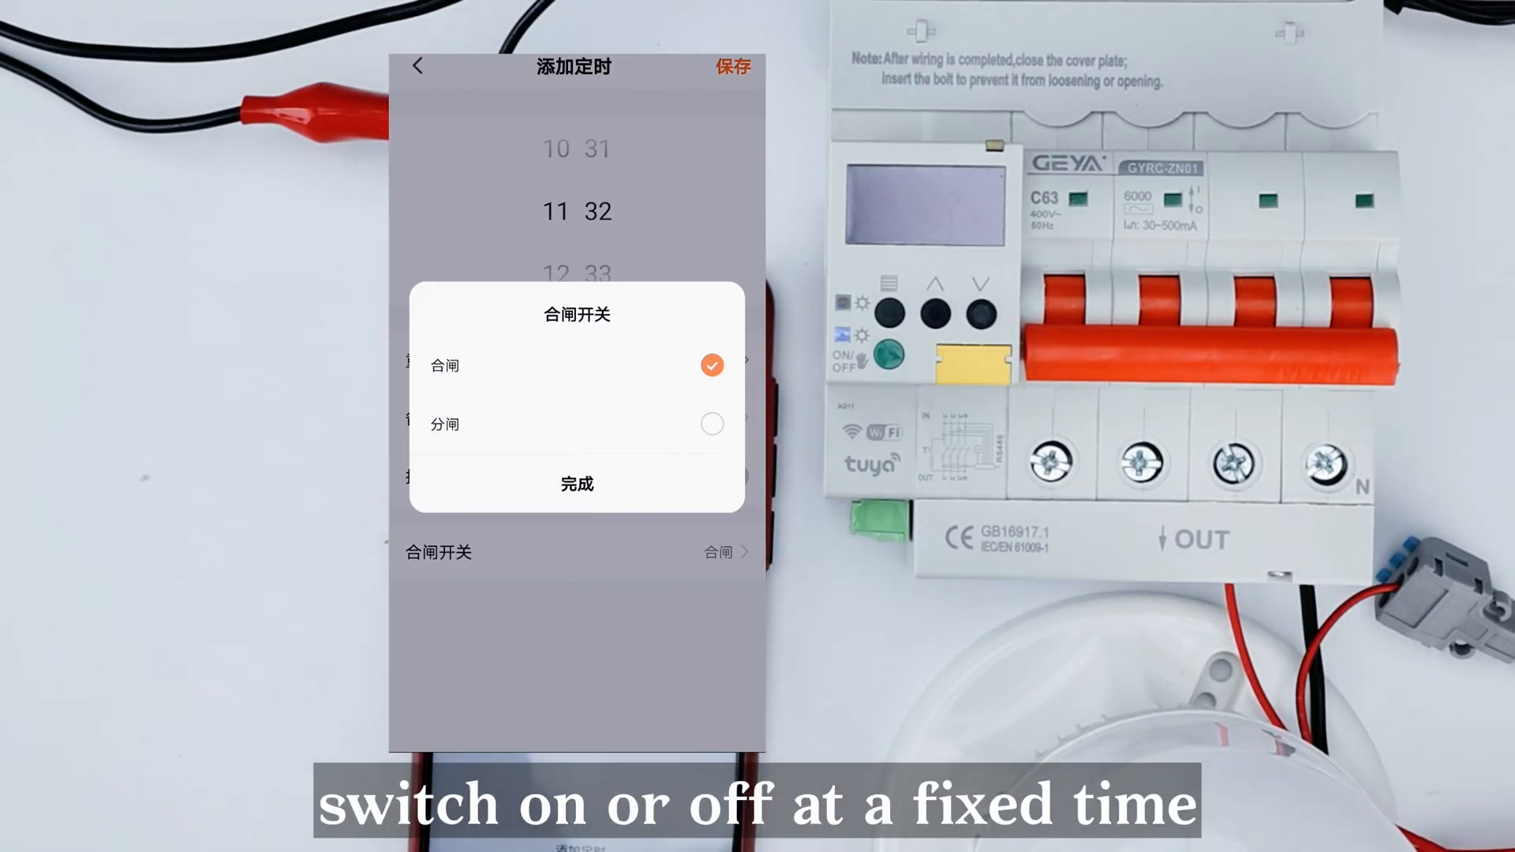
left_click(576, 485)
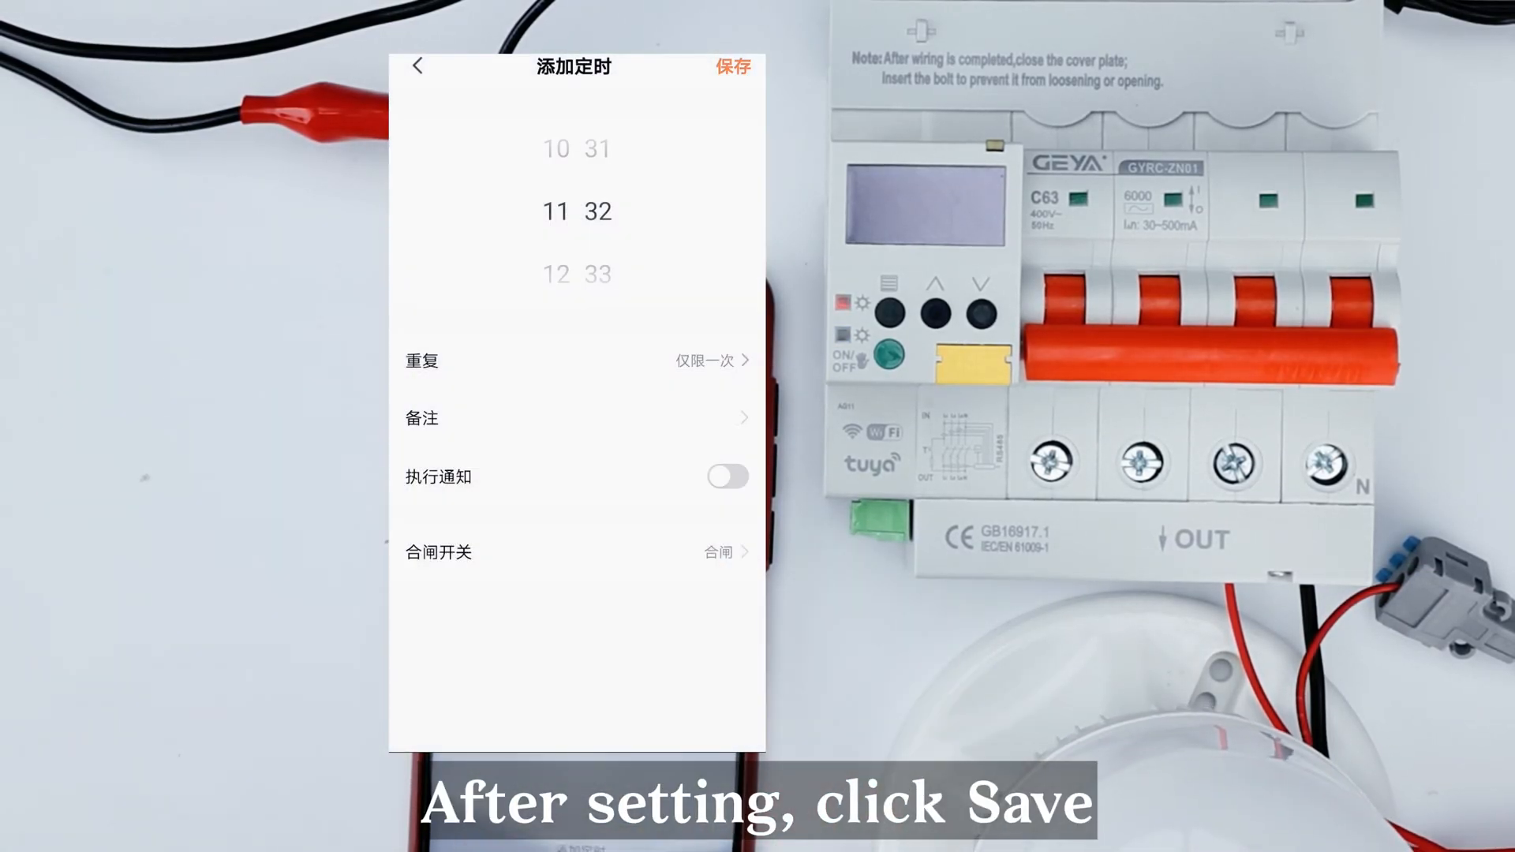
left_click(732, 66)
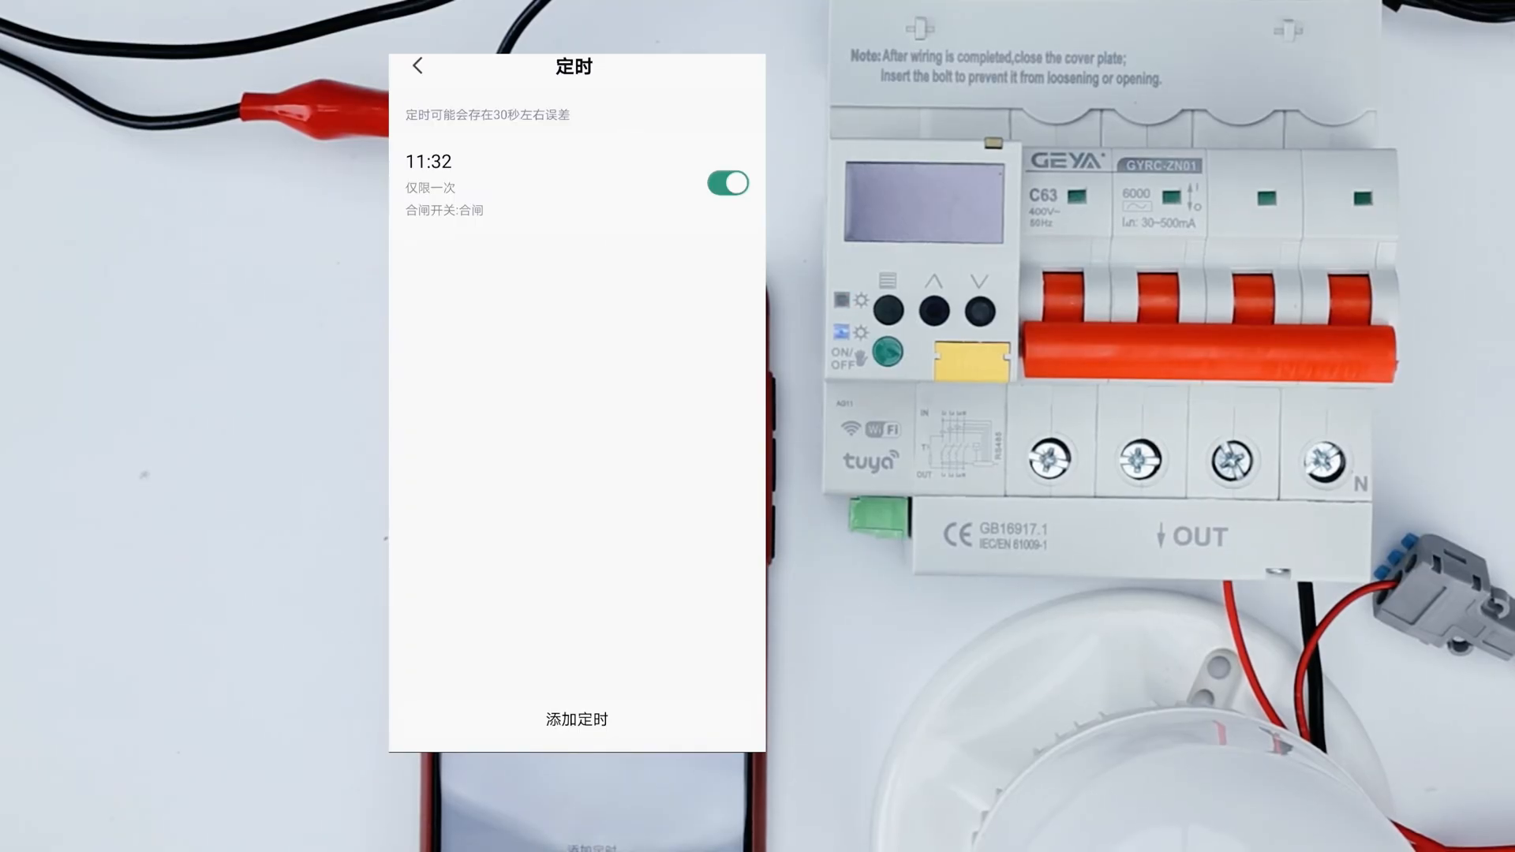